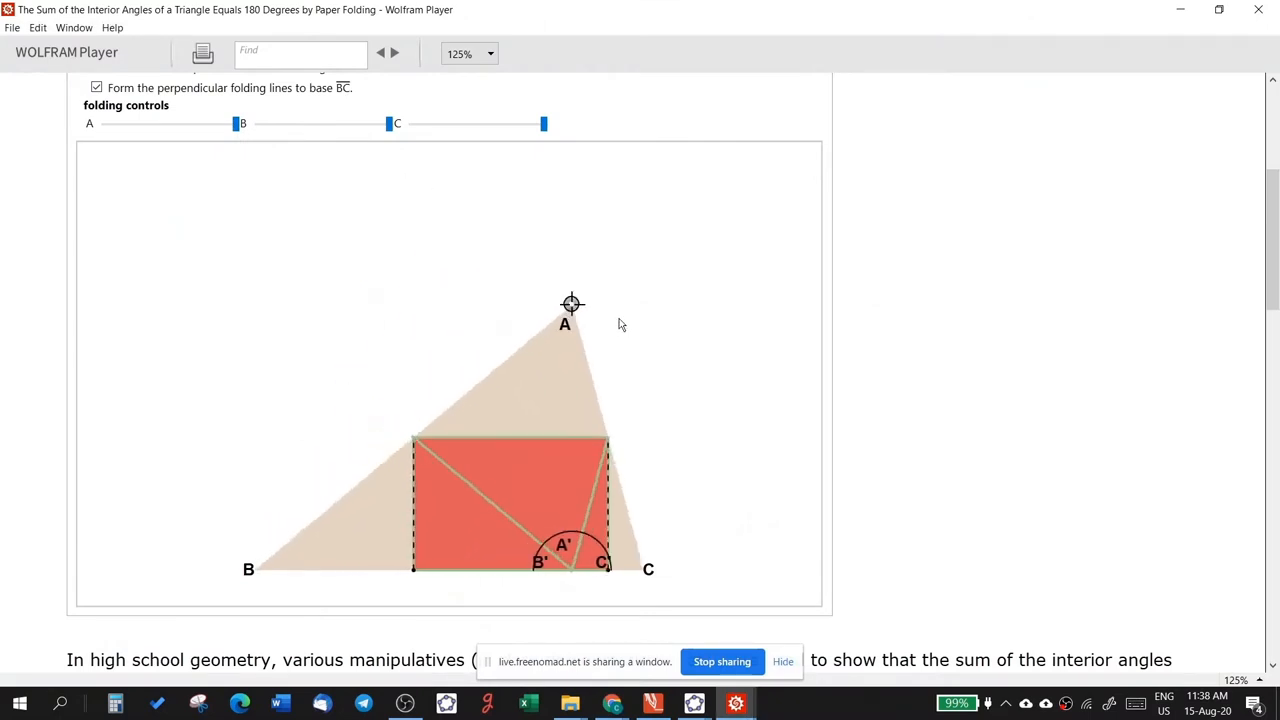
Move vertex A left, up-right and centred above the base, then end the window share.
left_click_drag(572, 304, 410, 323)
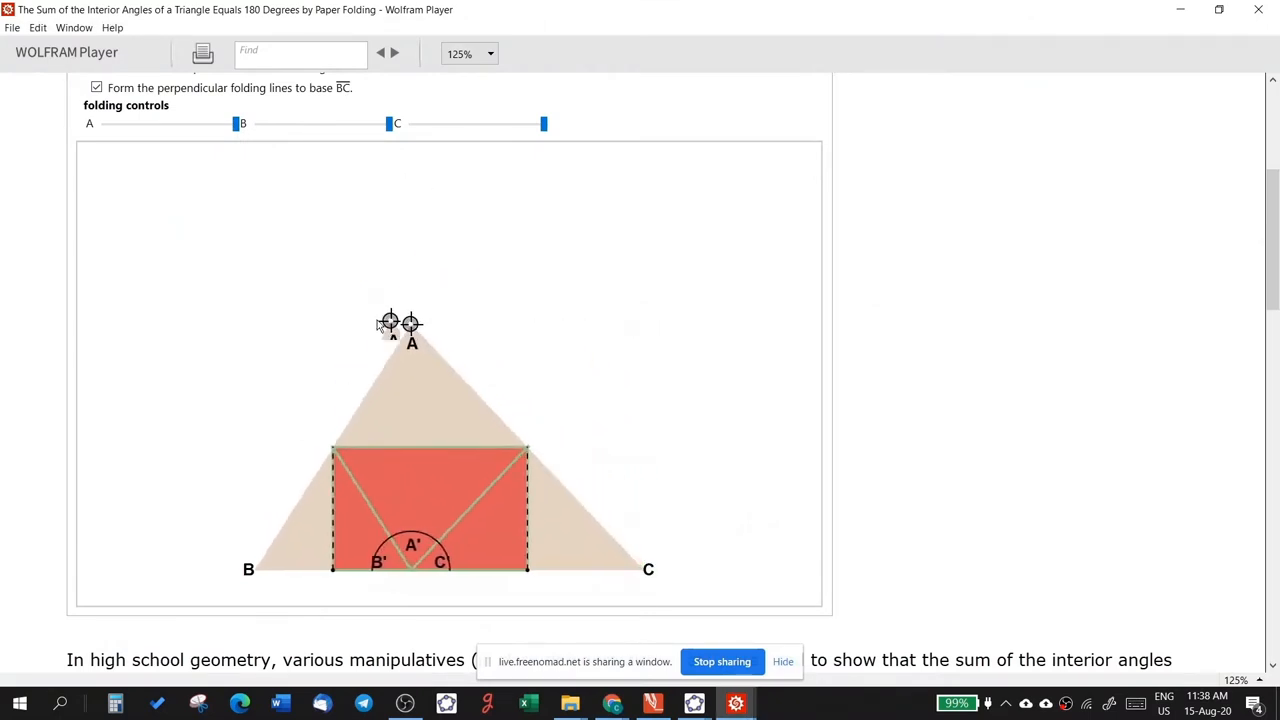
left_click_drag(395, 325, 435, 197)
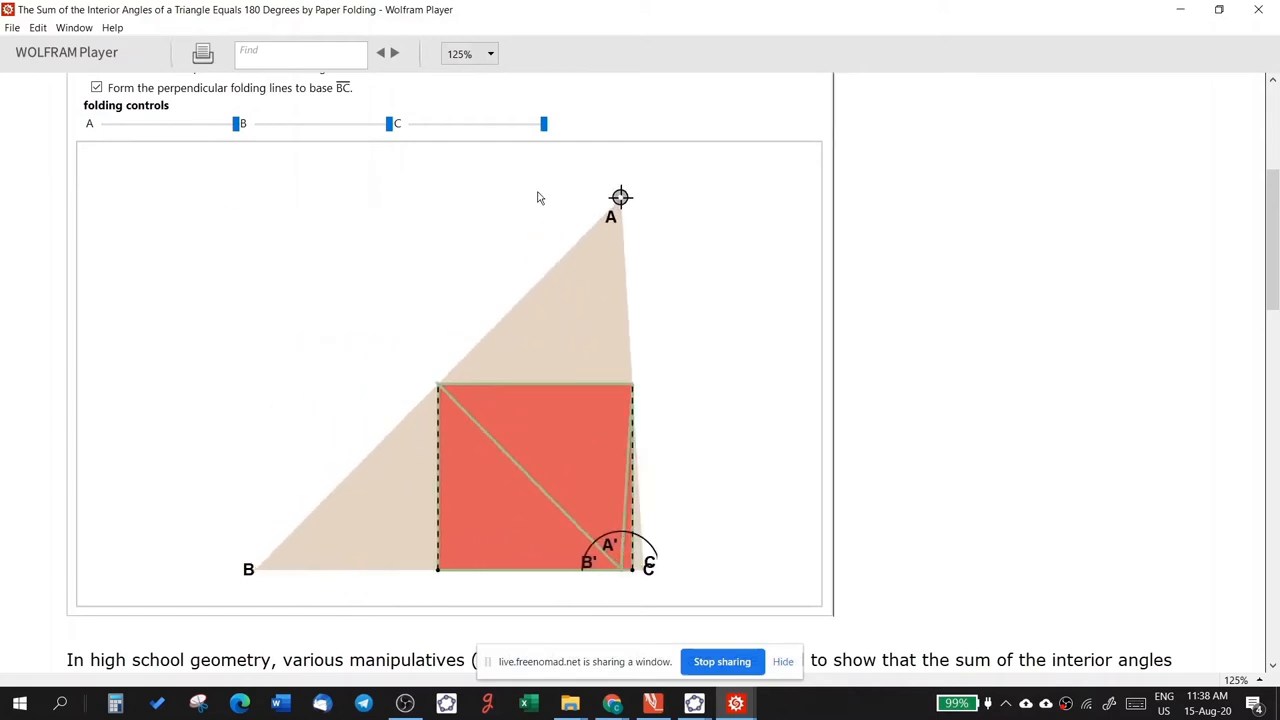
left_click_drag(620, 197, 443, 197)
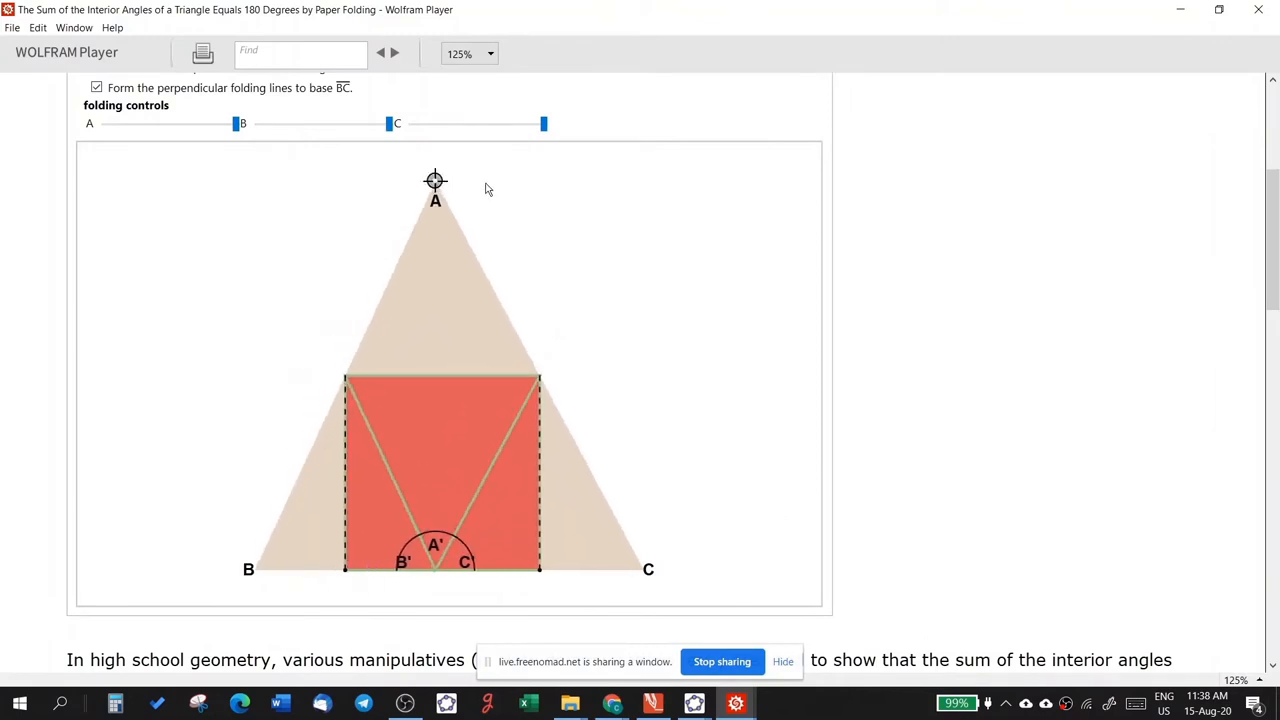
left_click_drag(435, 180, 435, 477)
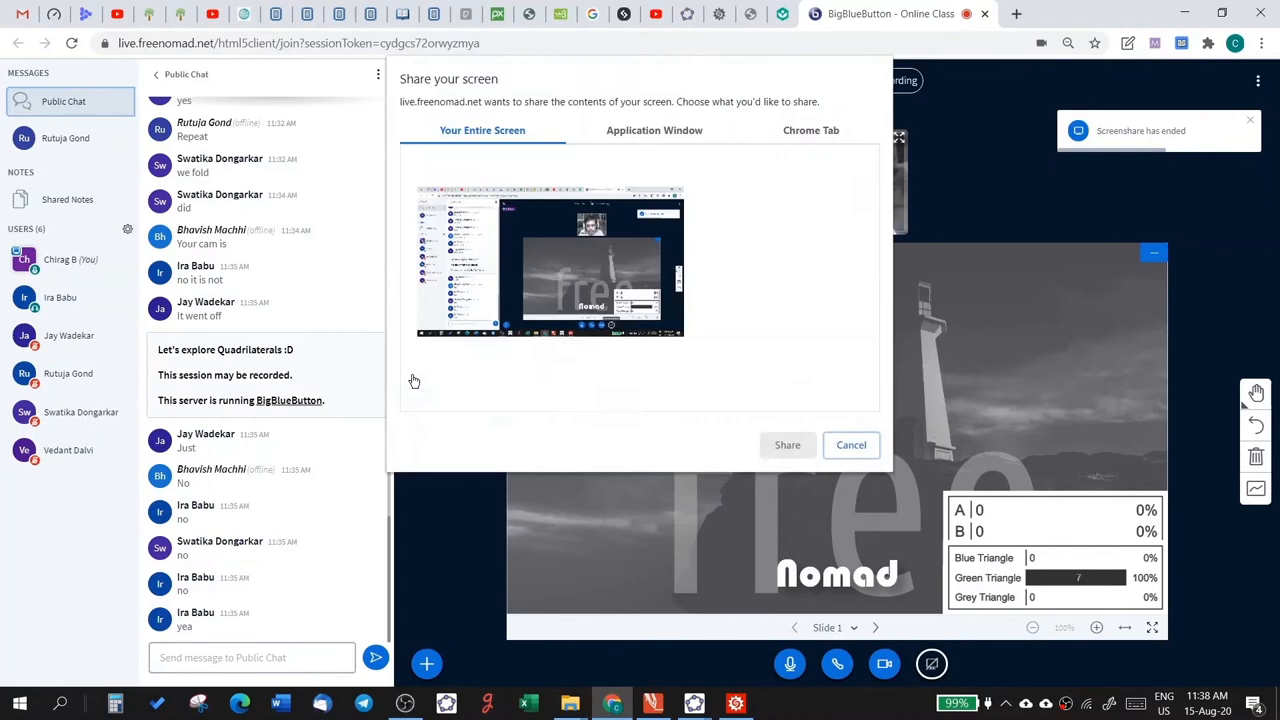
Share the Wolfram Player 'Angles in a Triangle' application window.
left_click(654, 130)
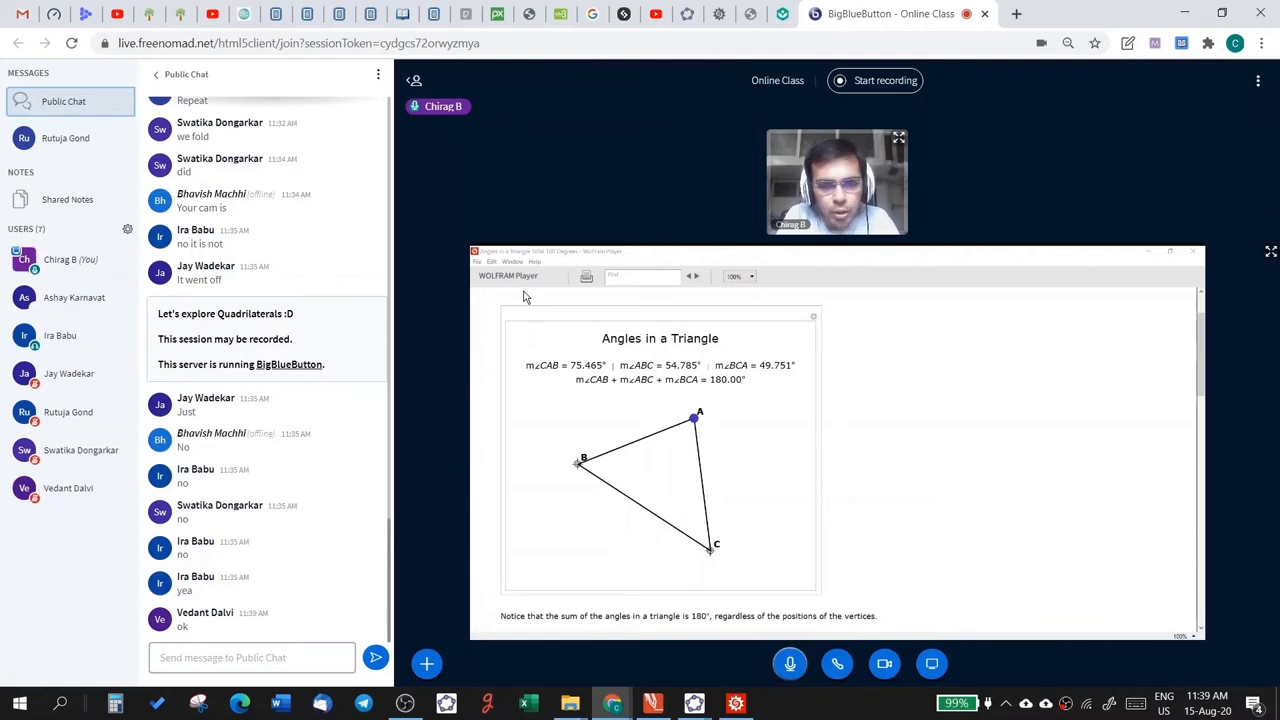
Publish the previous poll's results and start a new Yes/No poll.
left_click(425, 665)
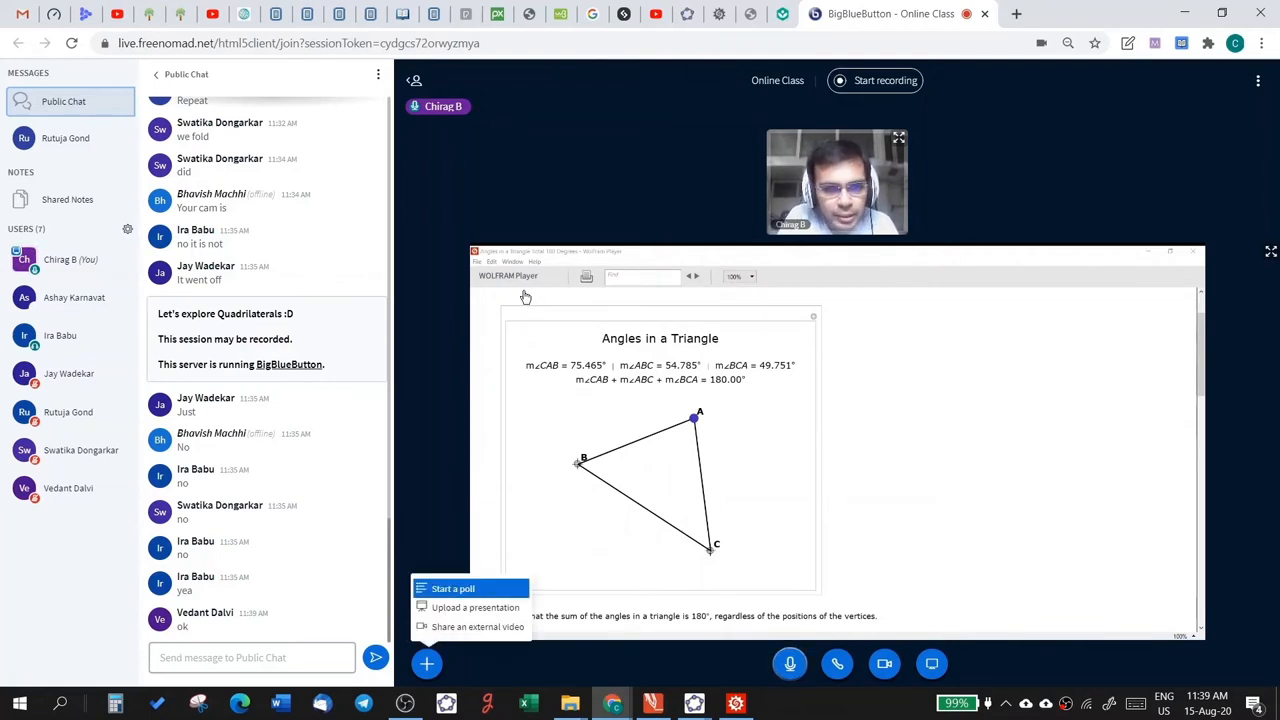
left_click(460, 588)
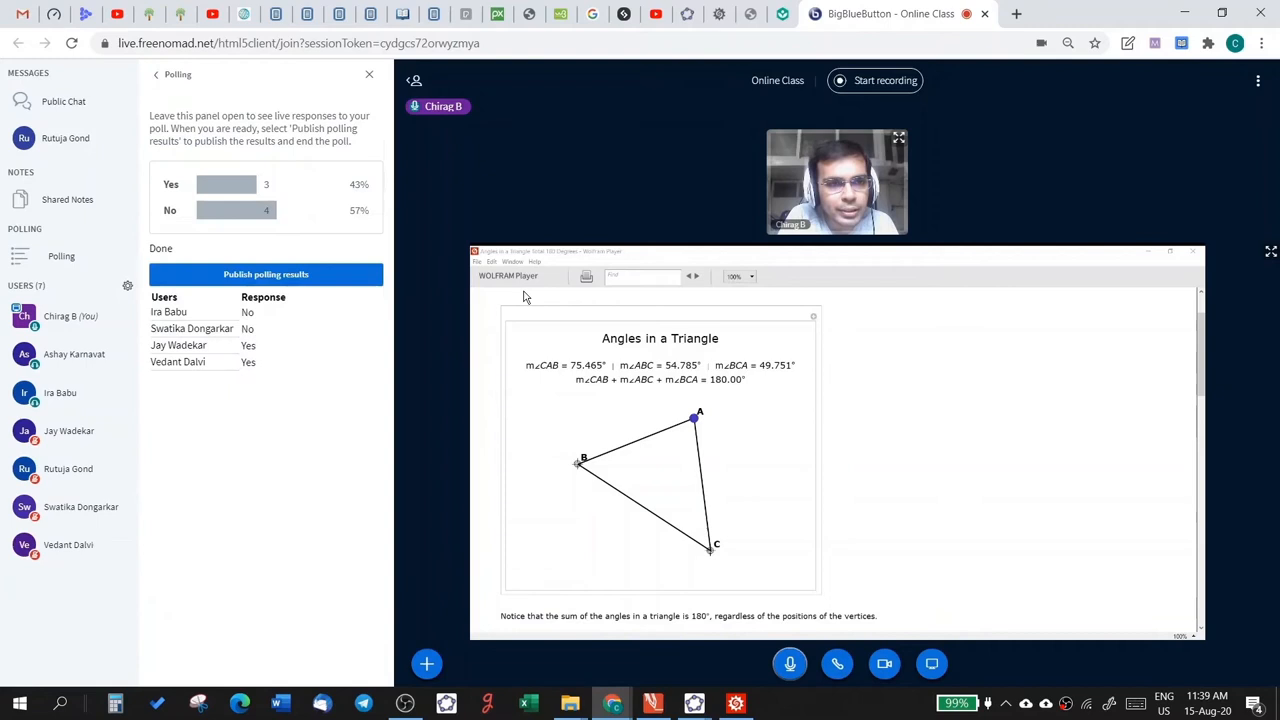
left_click(266, 274)
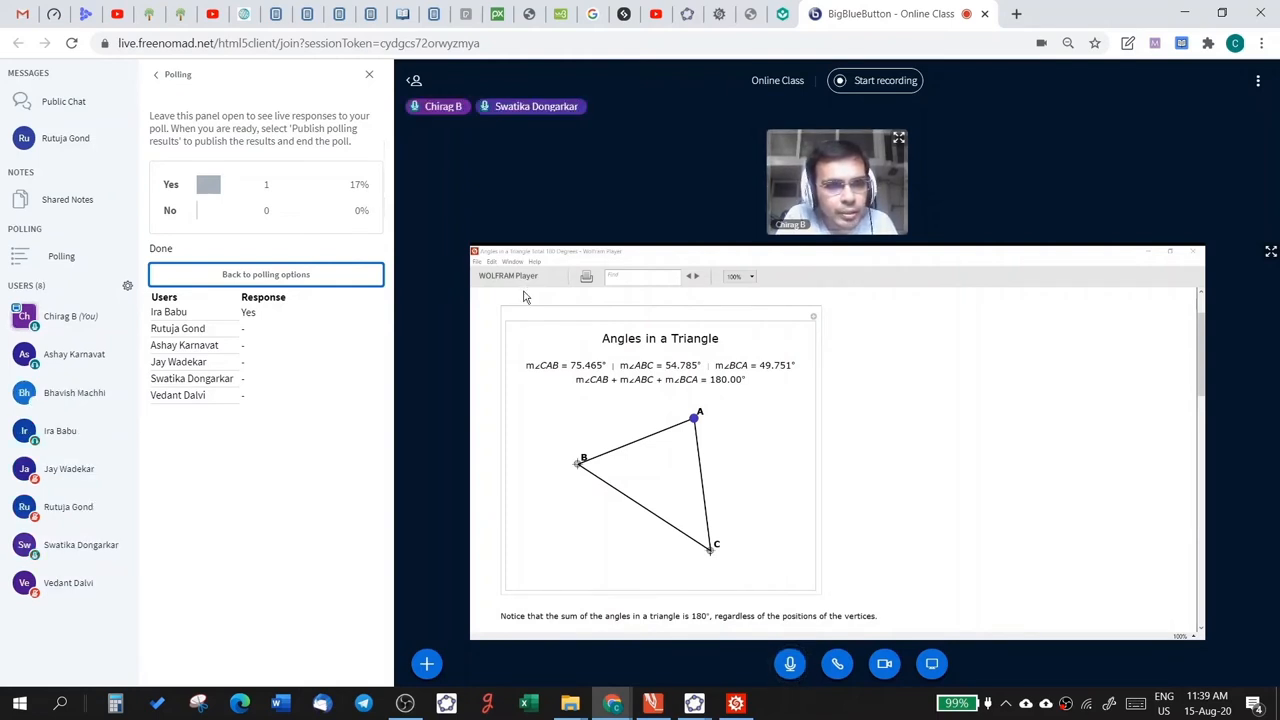
left_click(265, 274)
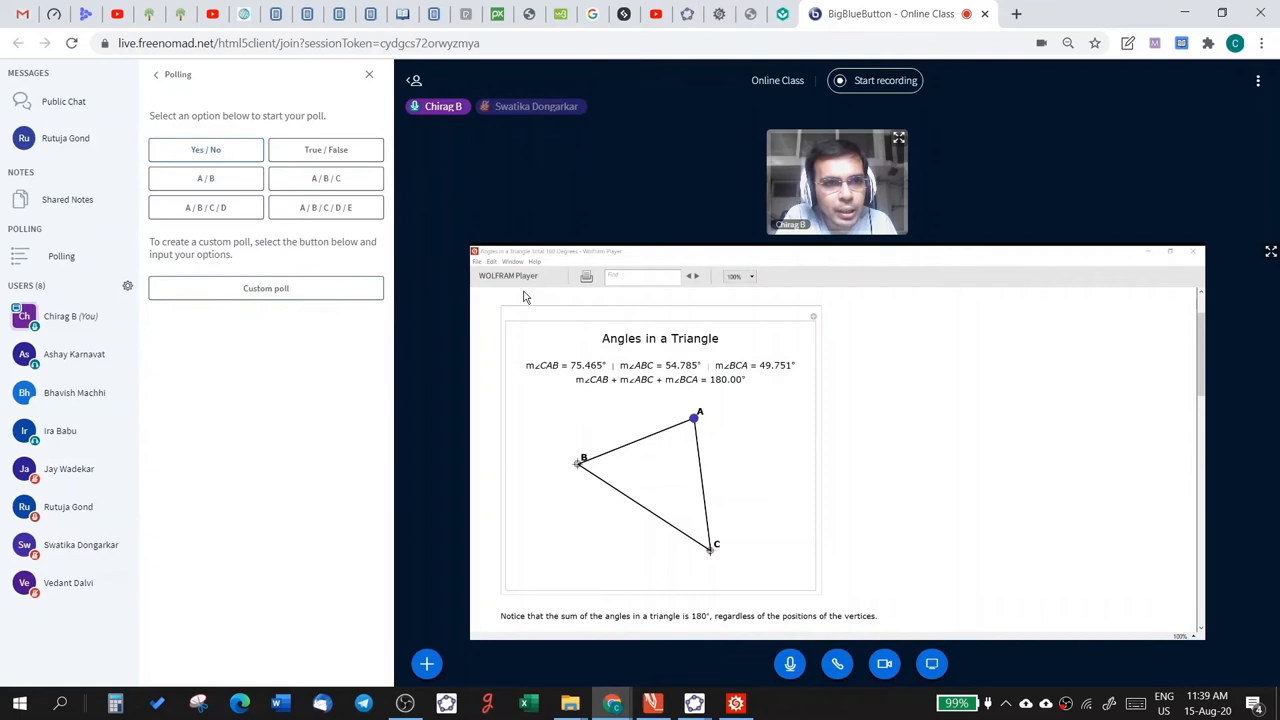
left_click(206, 149)
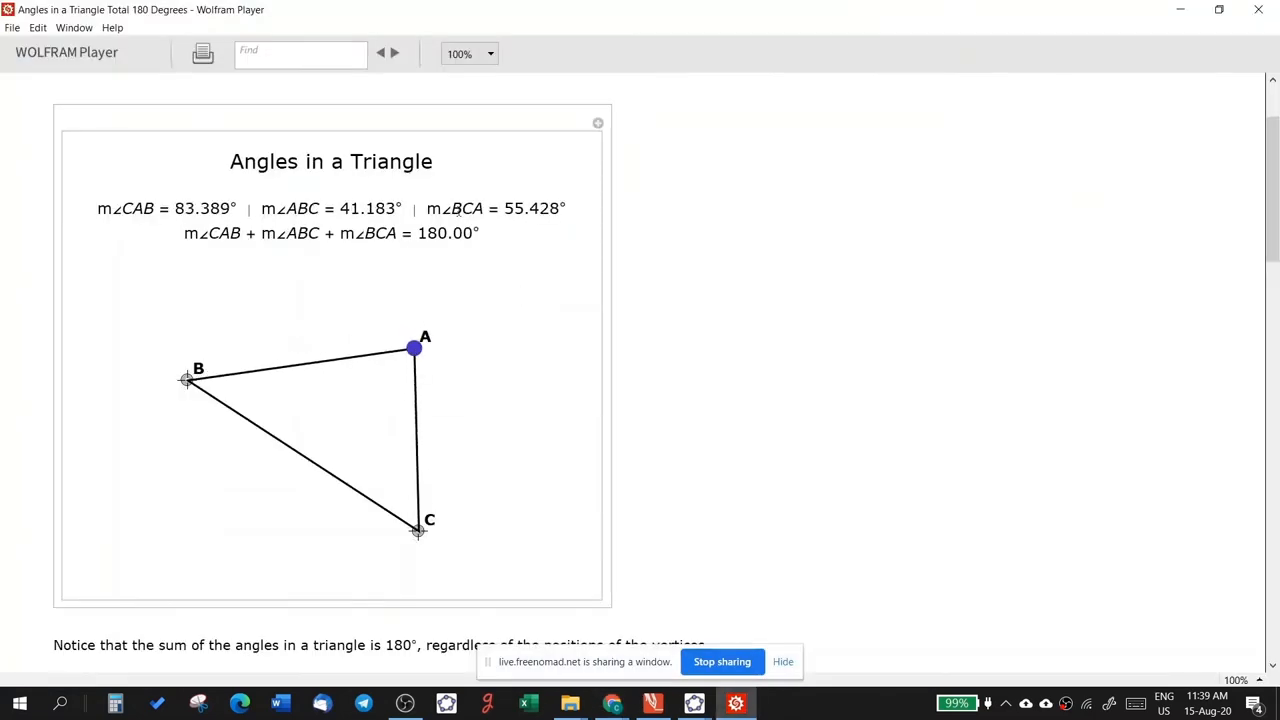
mouse_move(598, 140)
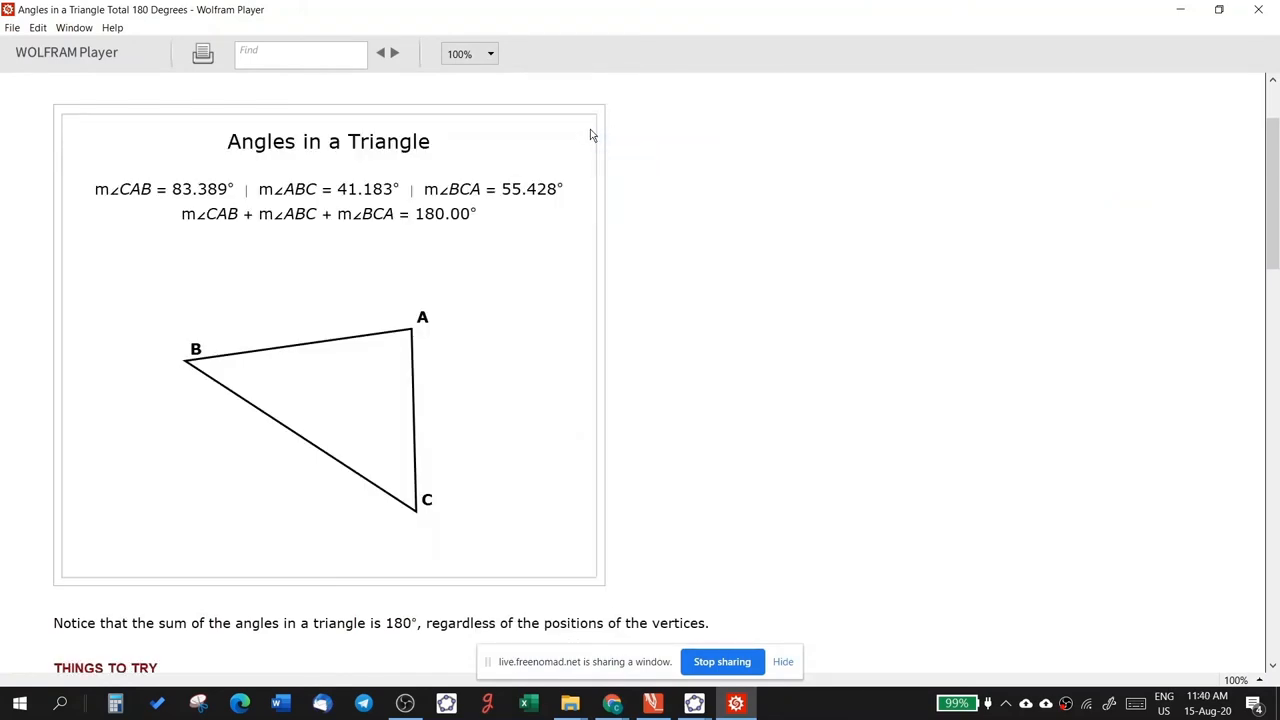
Drag vertex A toward vertex B and move vertex B down to form new triangles.
left_click_drag(410, 332, 476, 271)
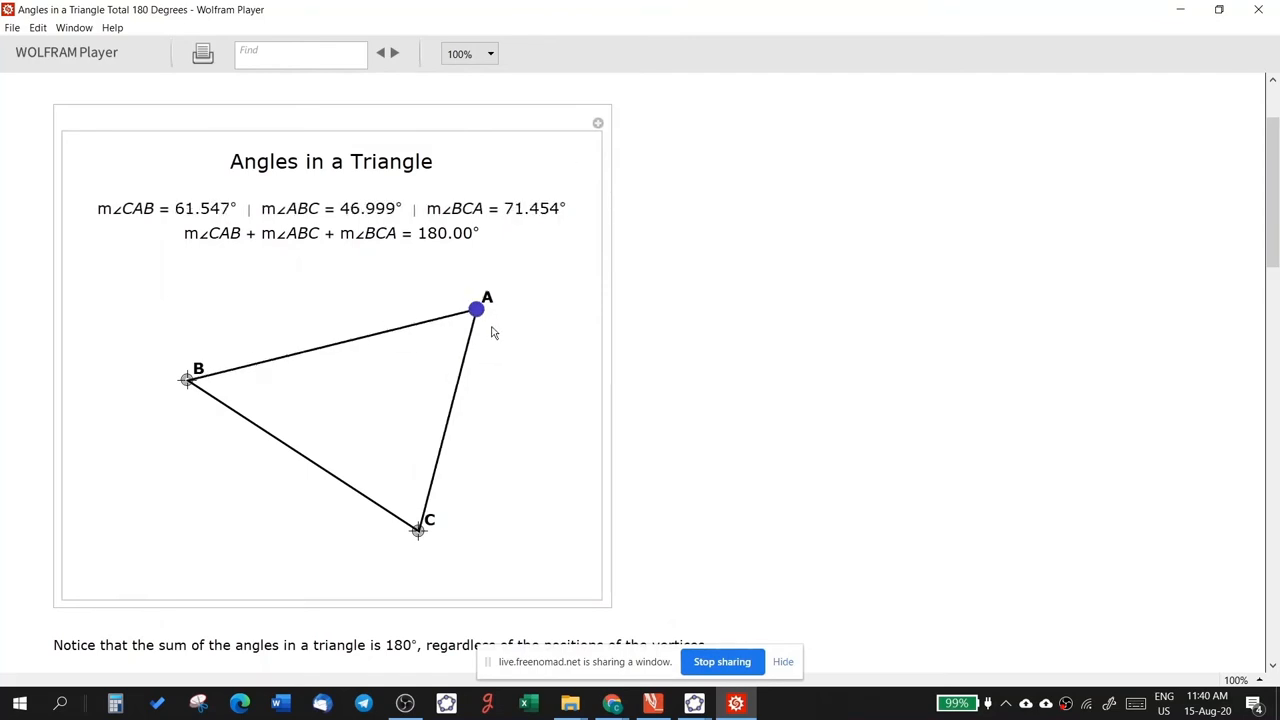
left_click_drag(475, 308, 253, 317)
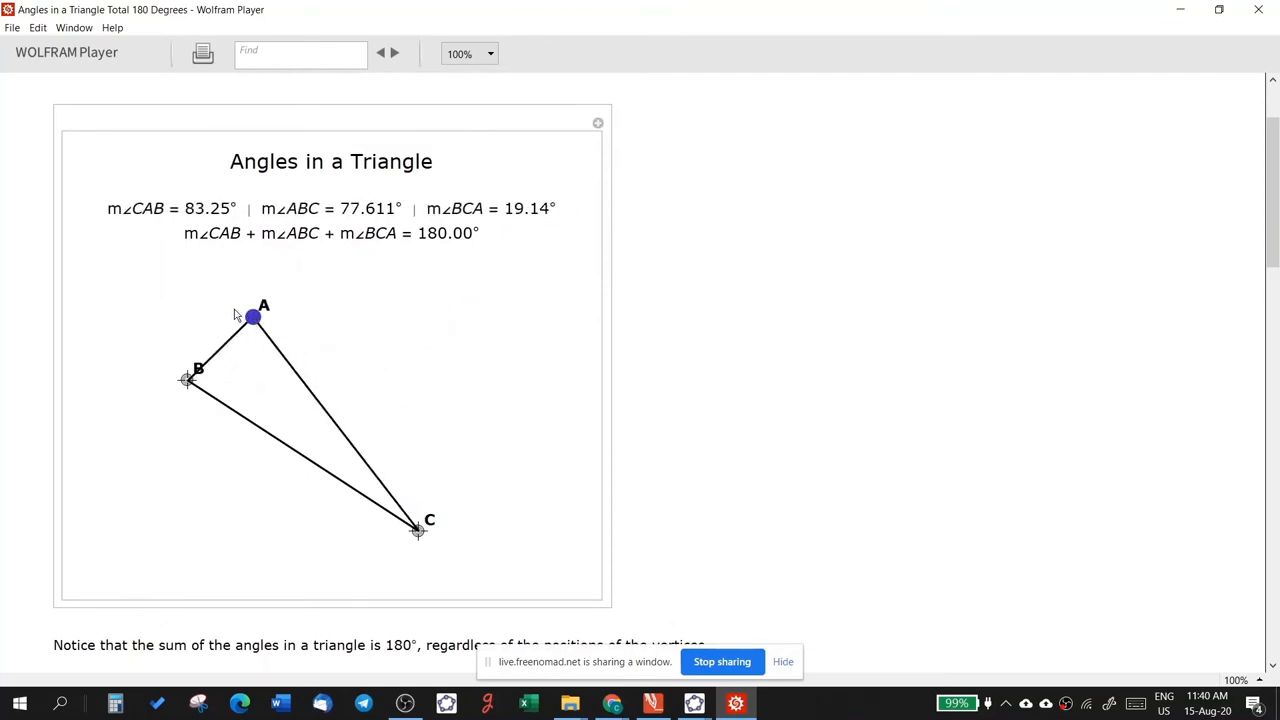
left_click_drag(253, 318, 209, 304)
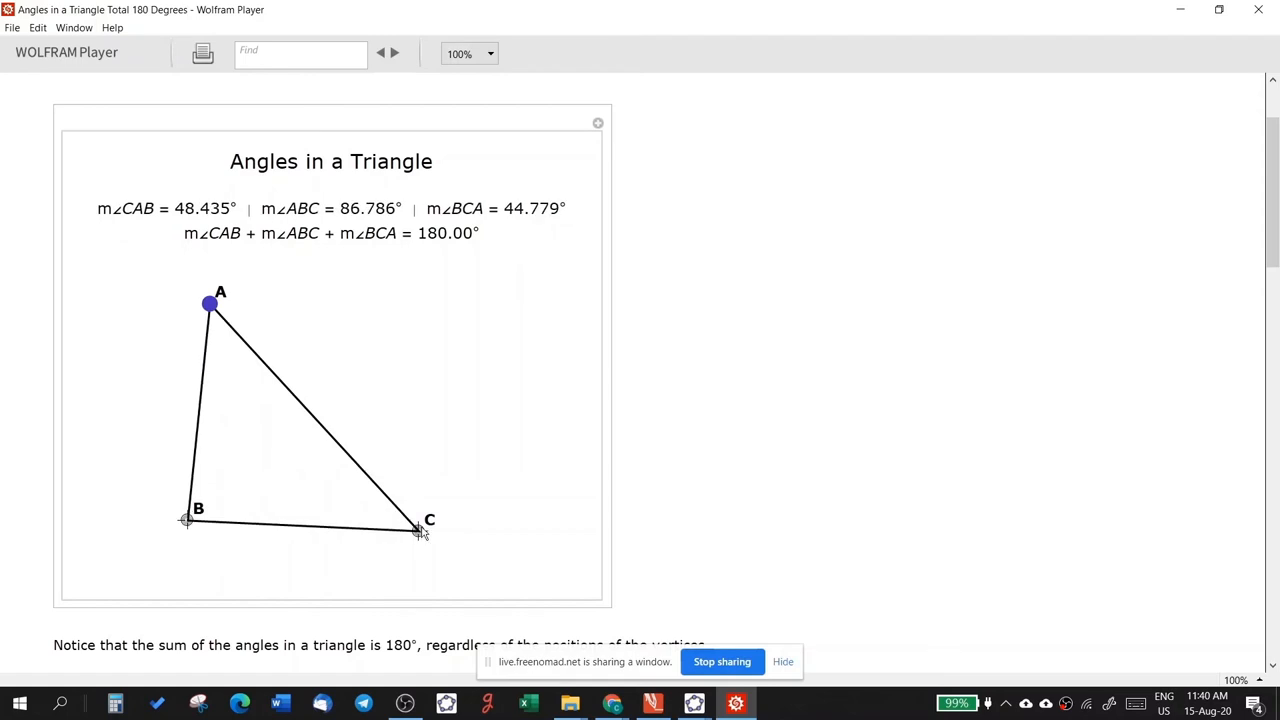
left_click_drag(208, 303, 253, 357)
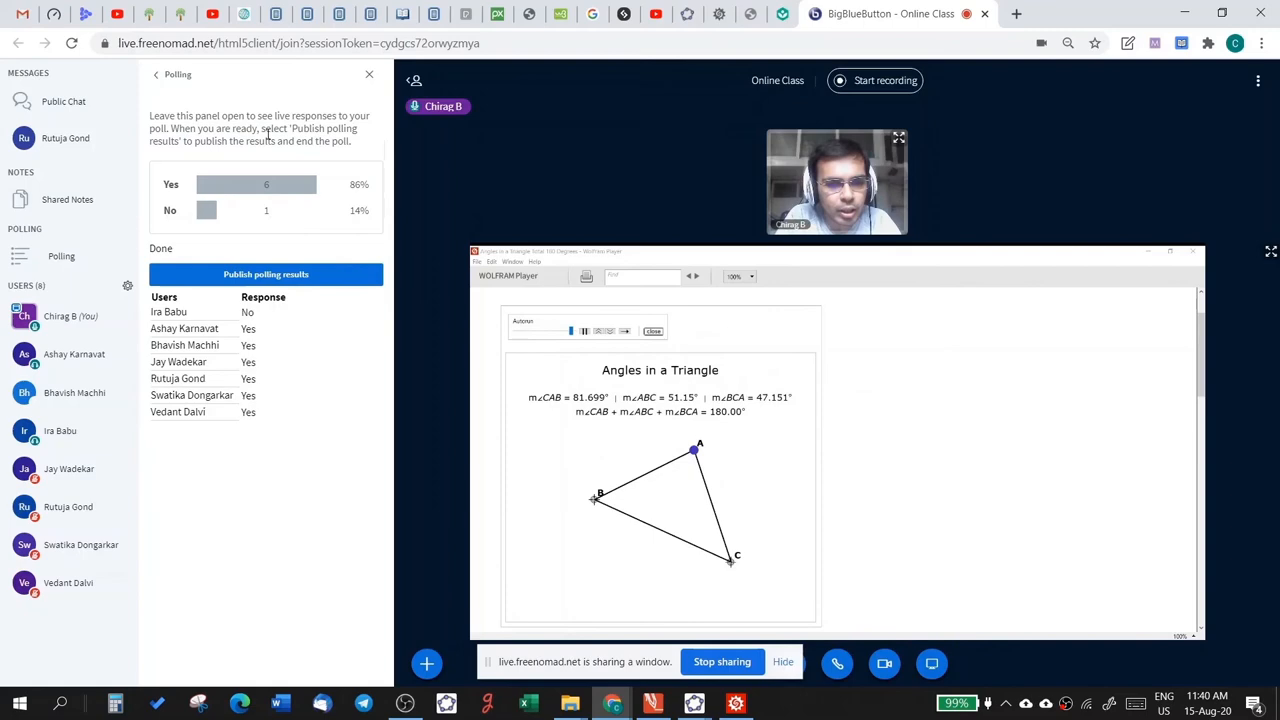
Switch back to the Wolfram Player demo with Alt+Tab.
key("alt+tab")
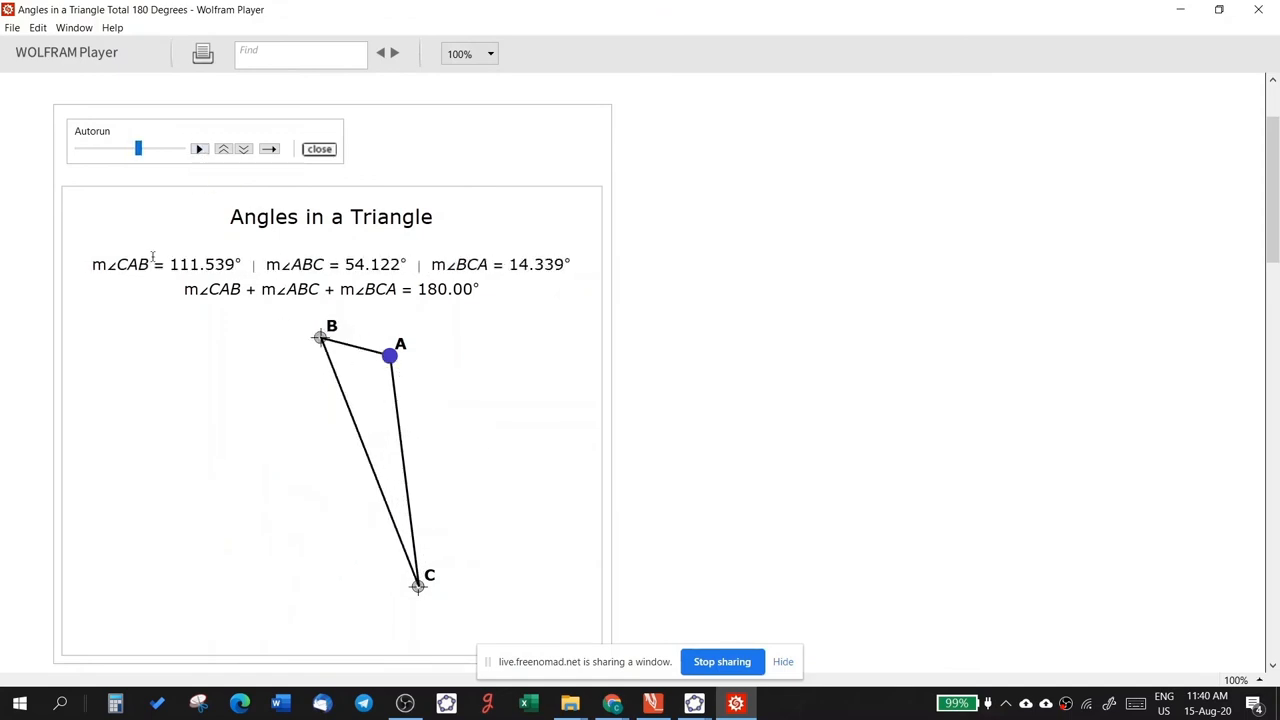
Move vertex C up, B down-left, and A to the upper left, making B obtuse (121.1°).
left_click_drag(417, 586, 418, 540)
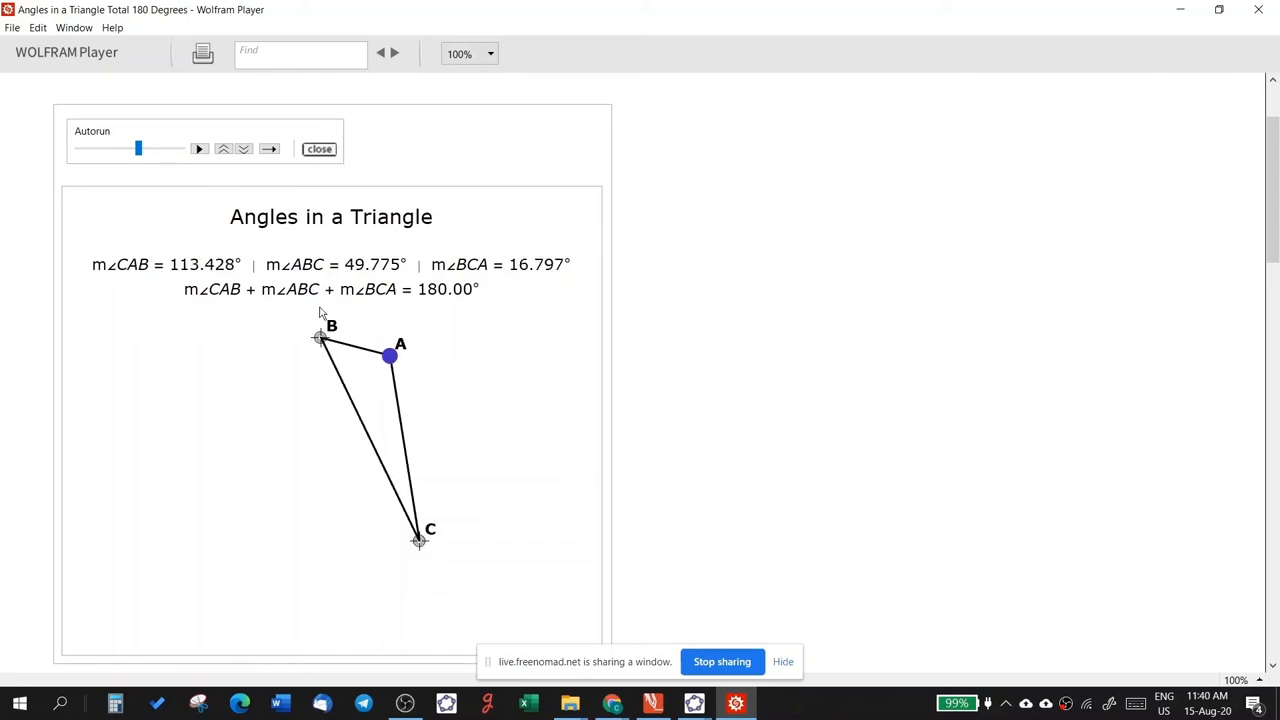
mouse_move(396, 378)
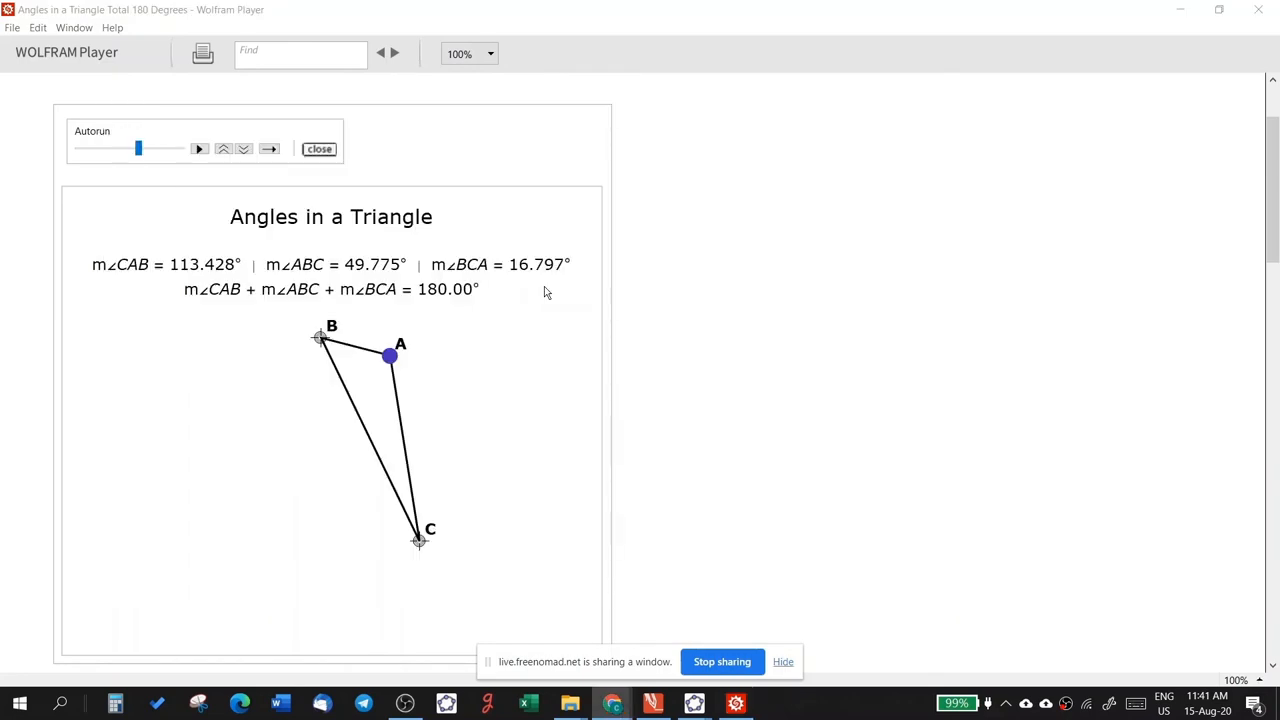
left_click_drag(320, 337, 205, 447)
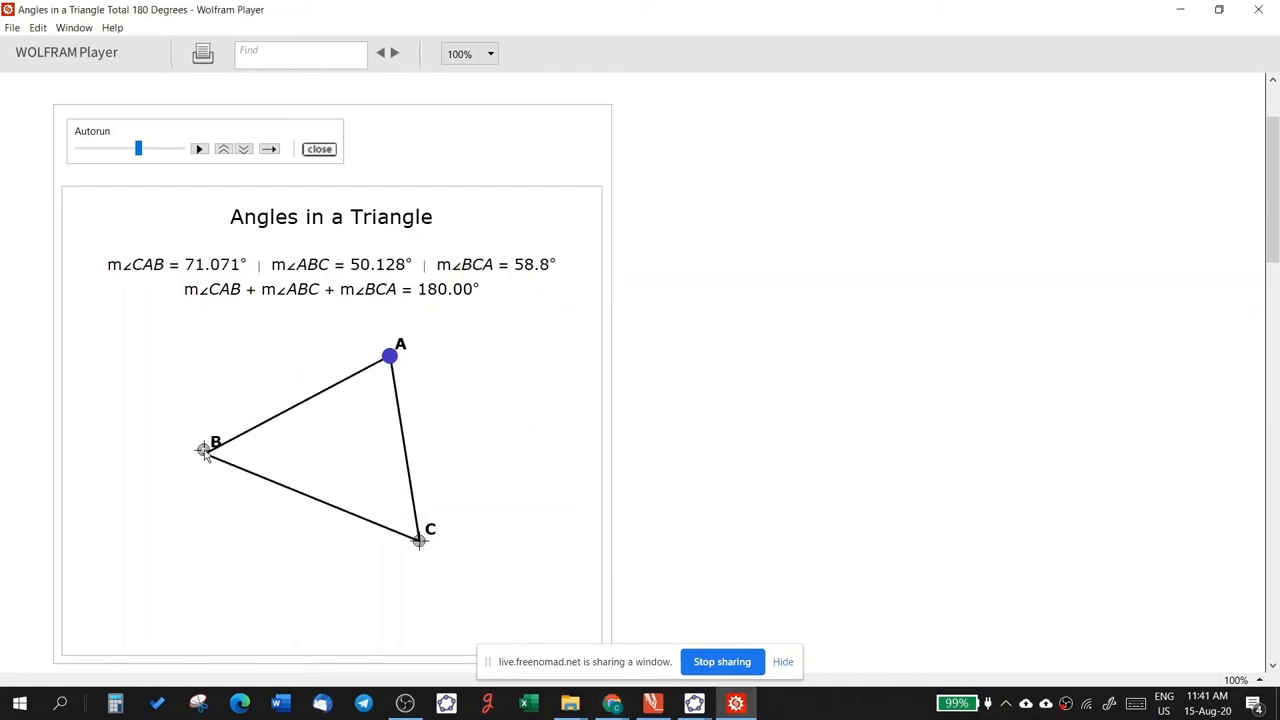
left_click_drag(204, 450, 204, 448)
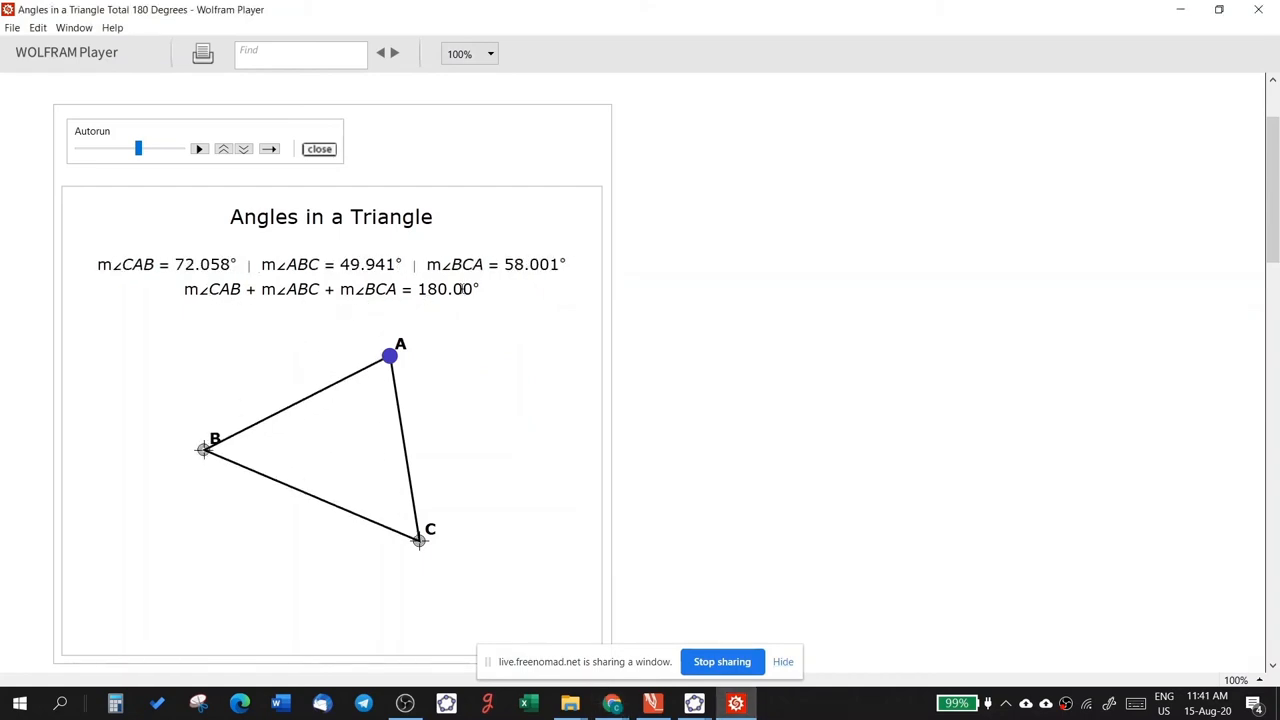
left_click_drag(389, 356, 475, 406)
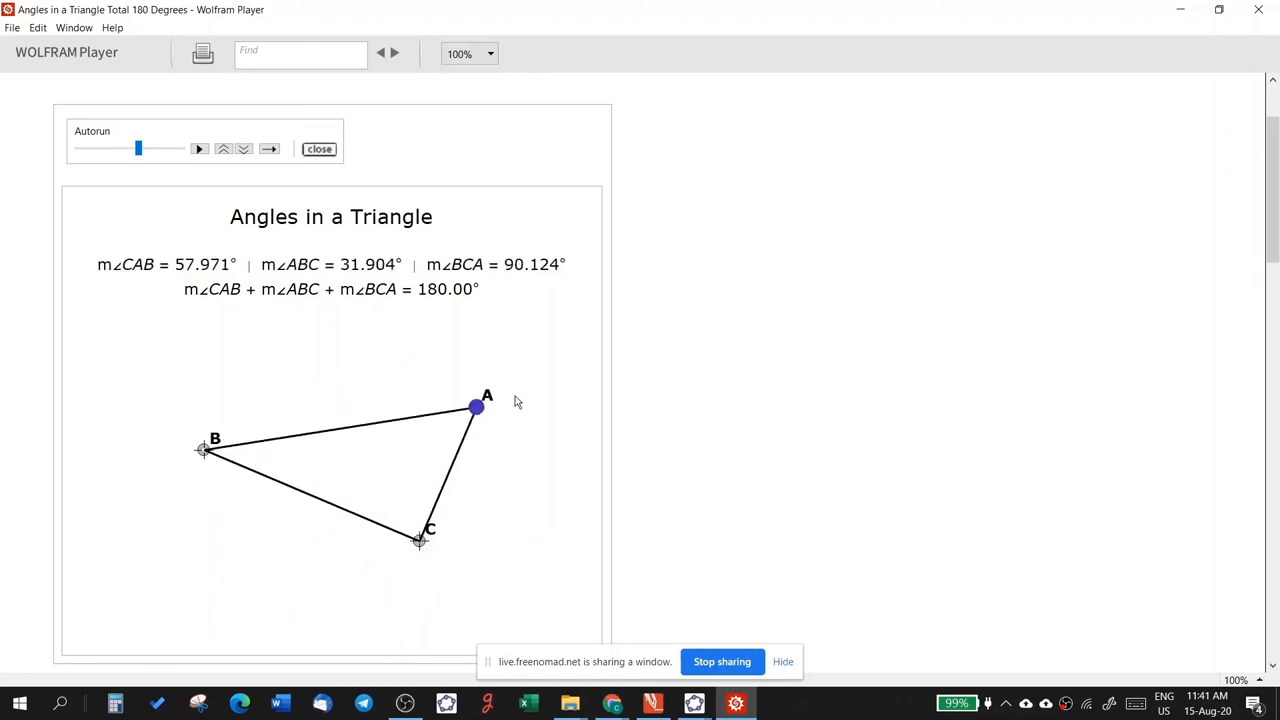
left_click_drag(475, 407, 188, 336)
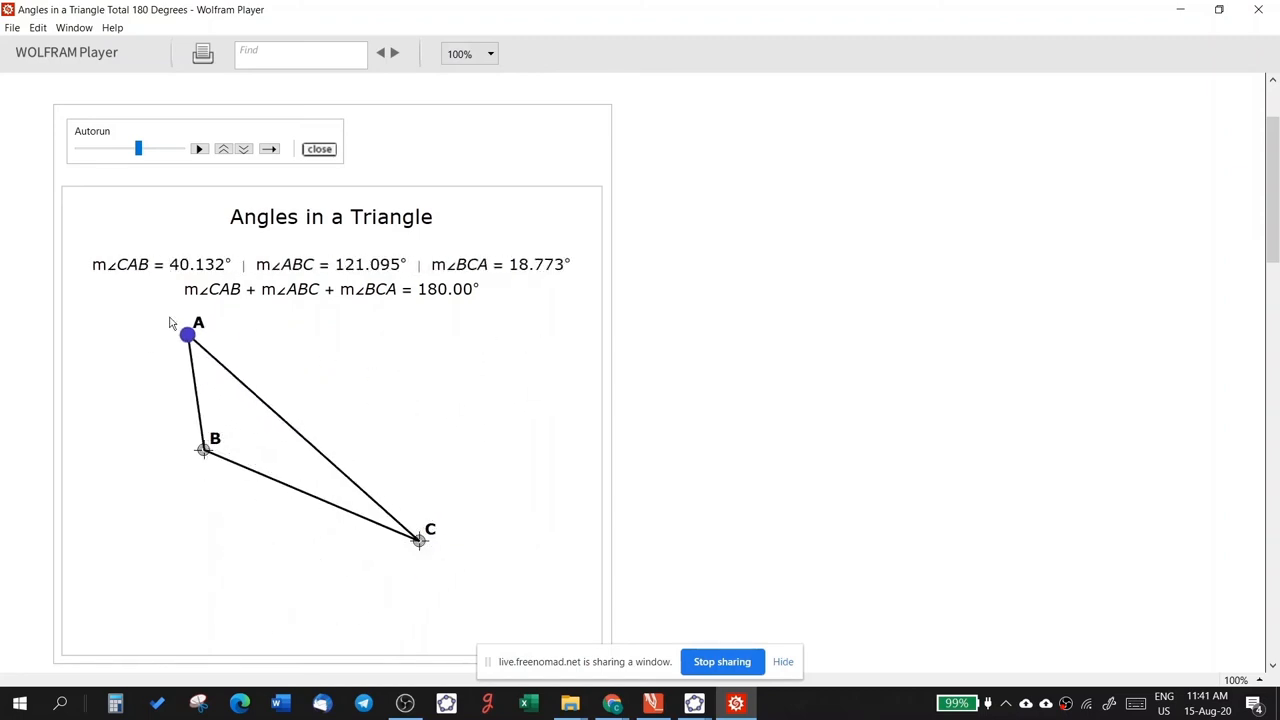